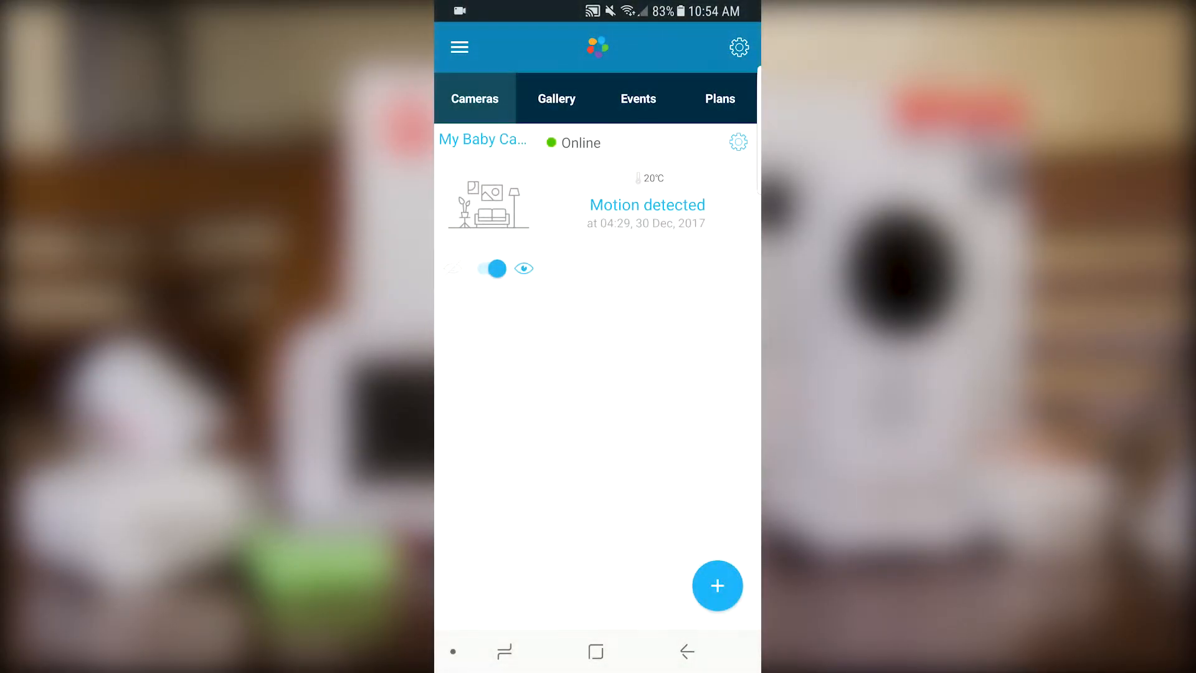
Step: View My Baby Cam's Camera Details showing Firmware Version 01.19.60, then show its live view
left_click(736, 142)
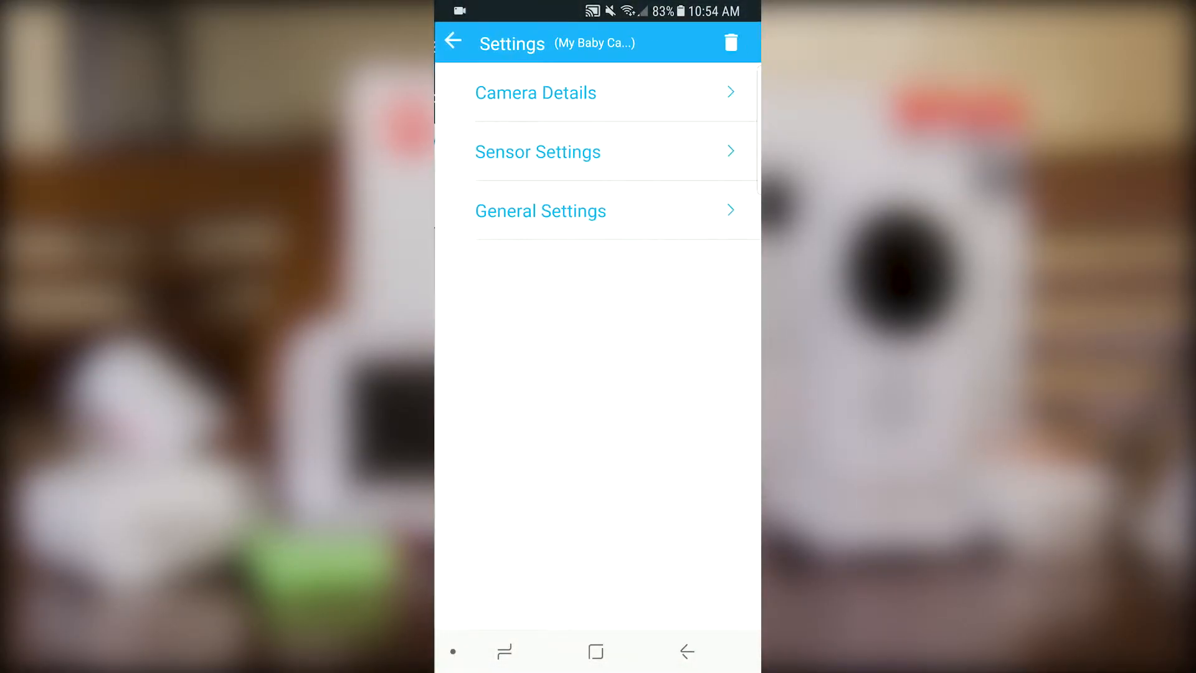
left_click(536, 92)
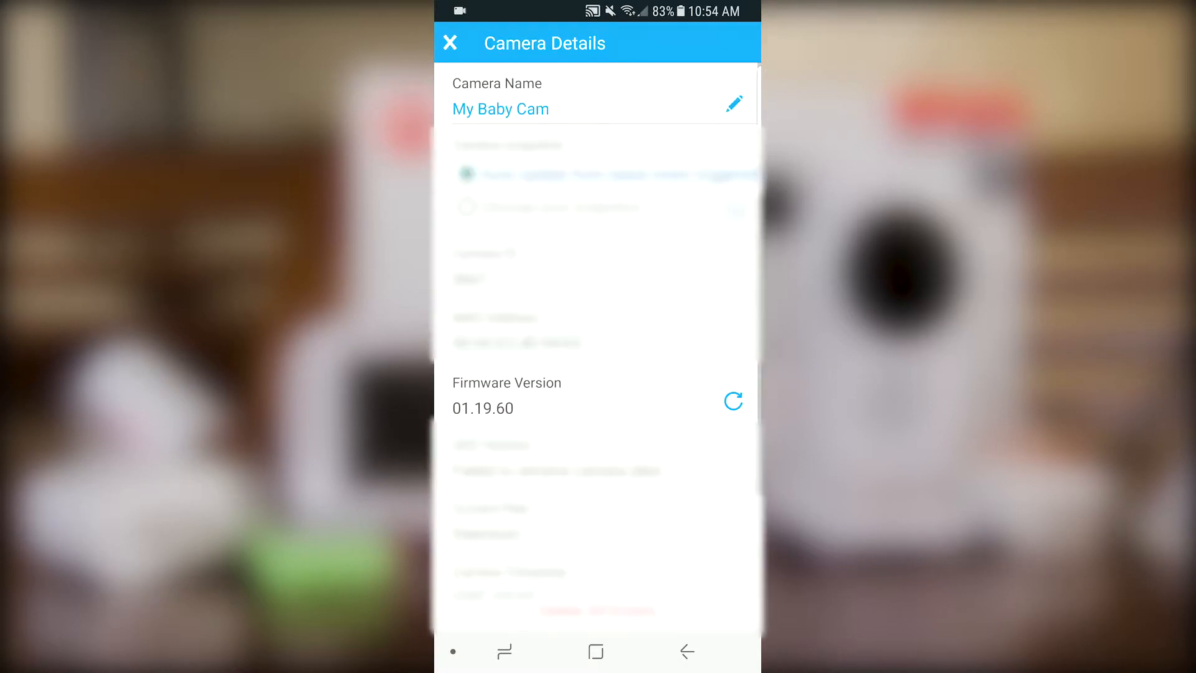
left_click(733, 401)
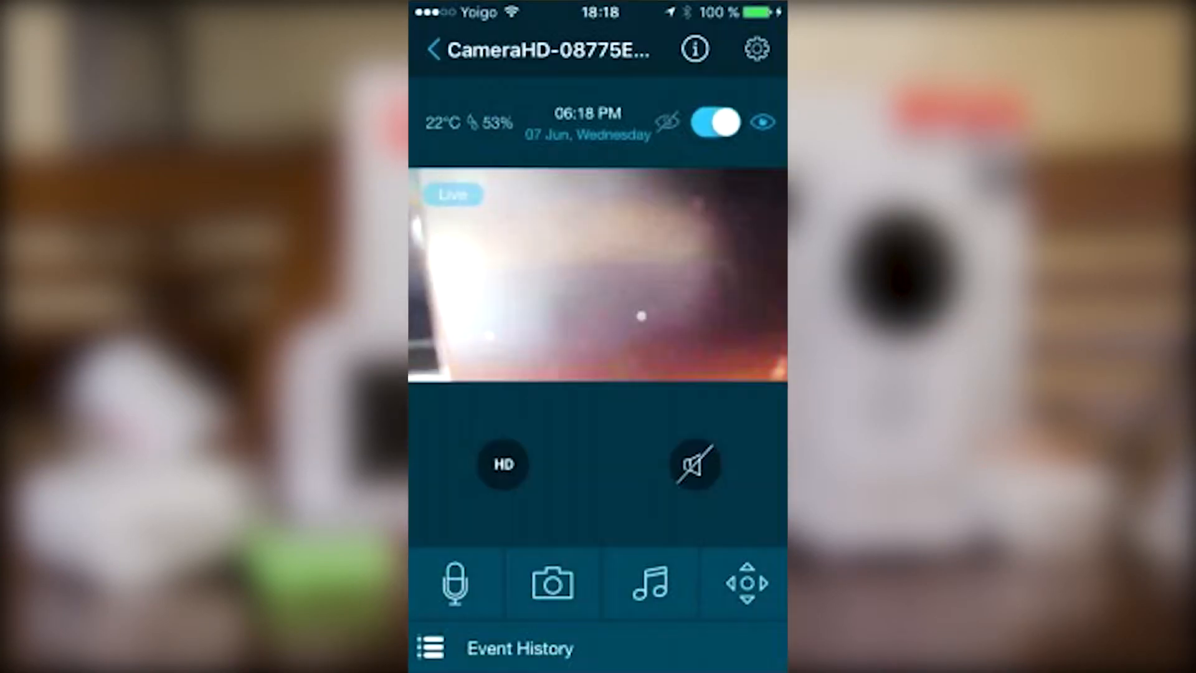
Step: Accept the OTA firmware update via Update Now! and Ok until the upgrade is confirmed
left_click(694, 49)
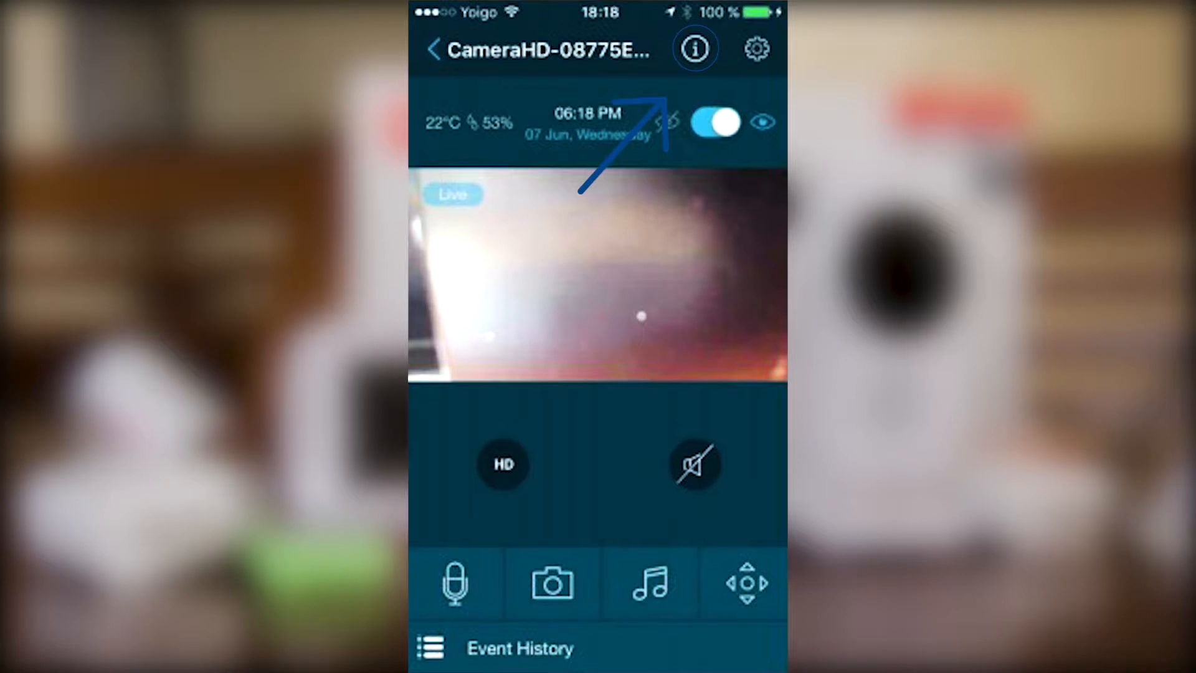
left_click(694, 49)
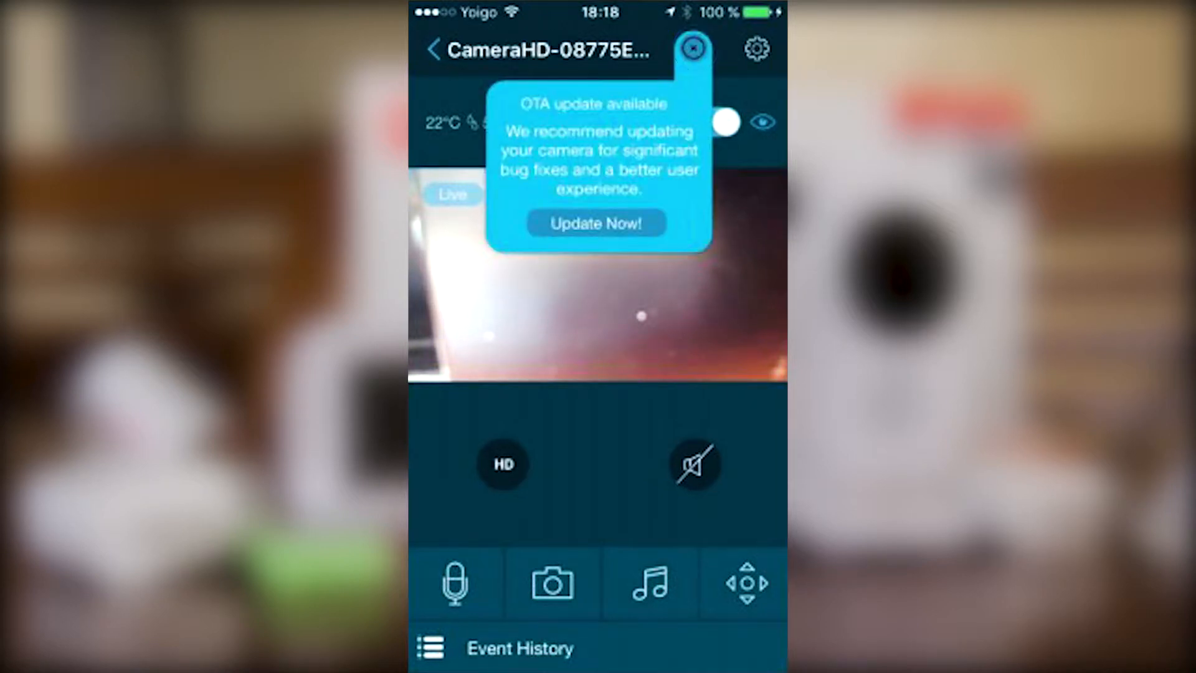
left_click(597, 223)
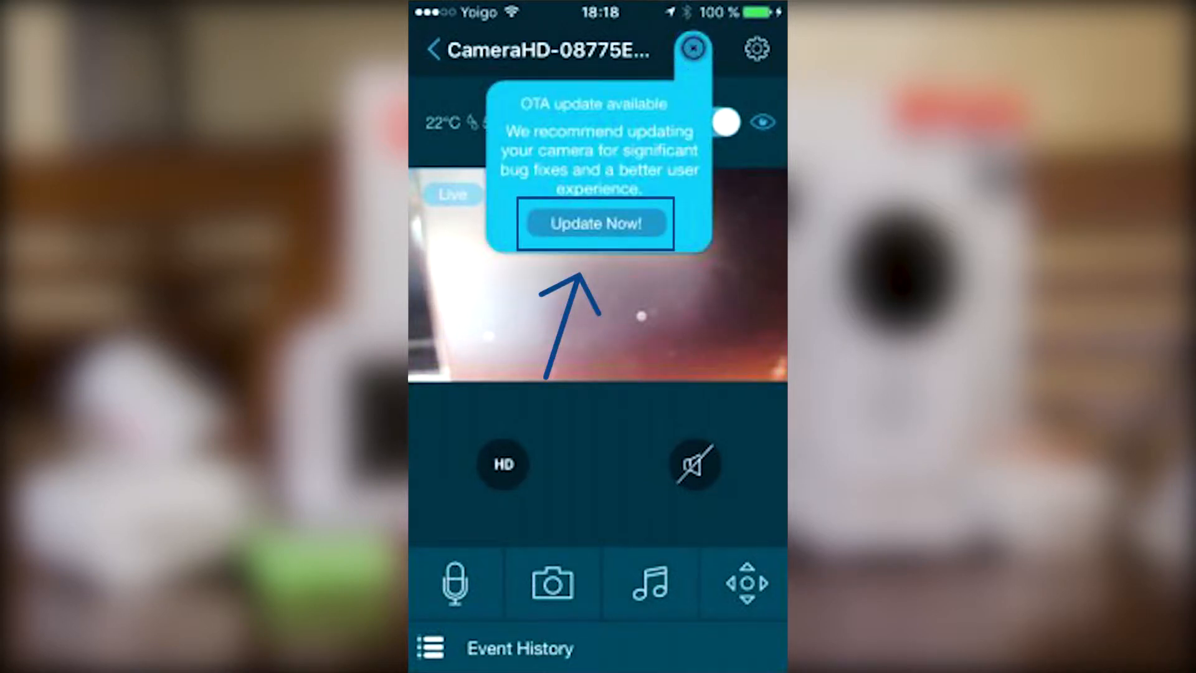
left_click(597, 223)
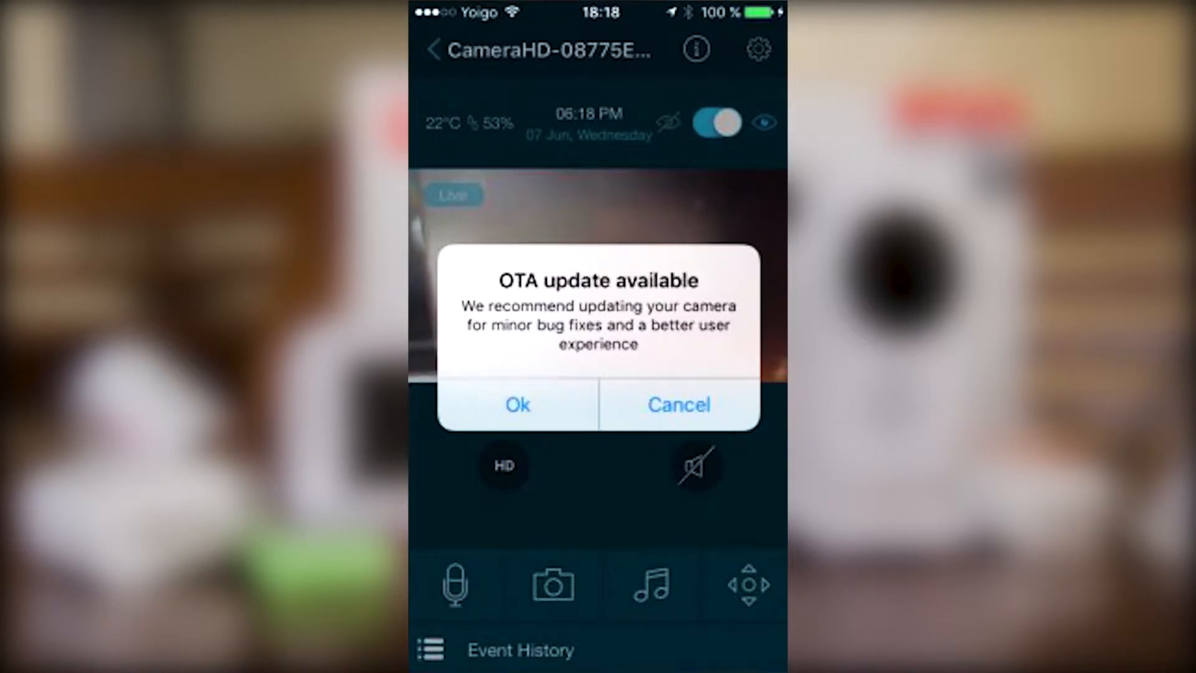
left_click(517, 403)
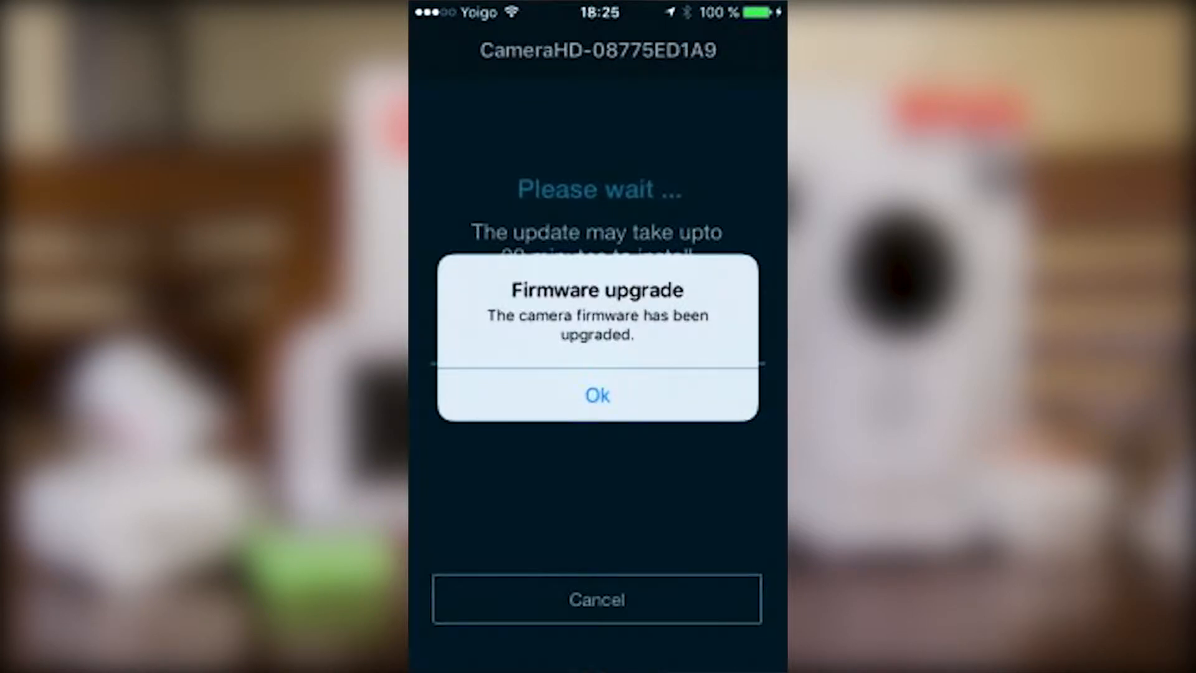
left_click(597, 395)
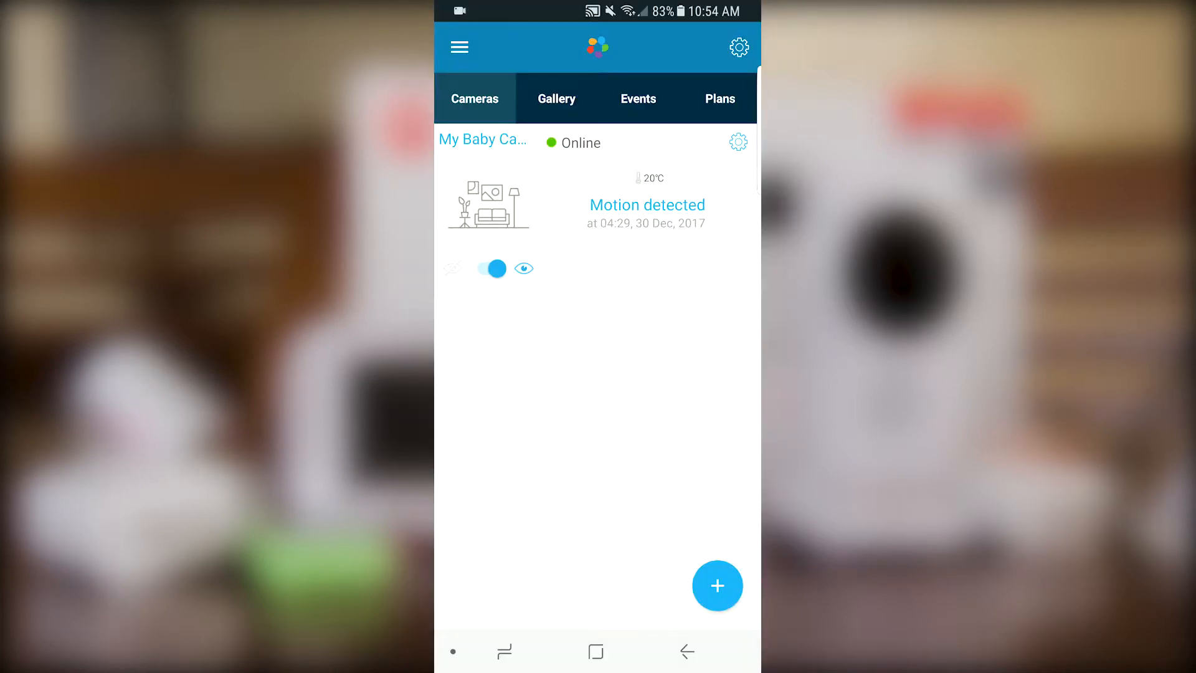
left_click(737, 142)
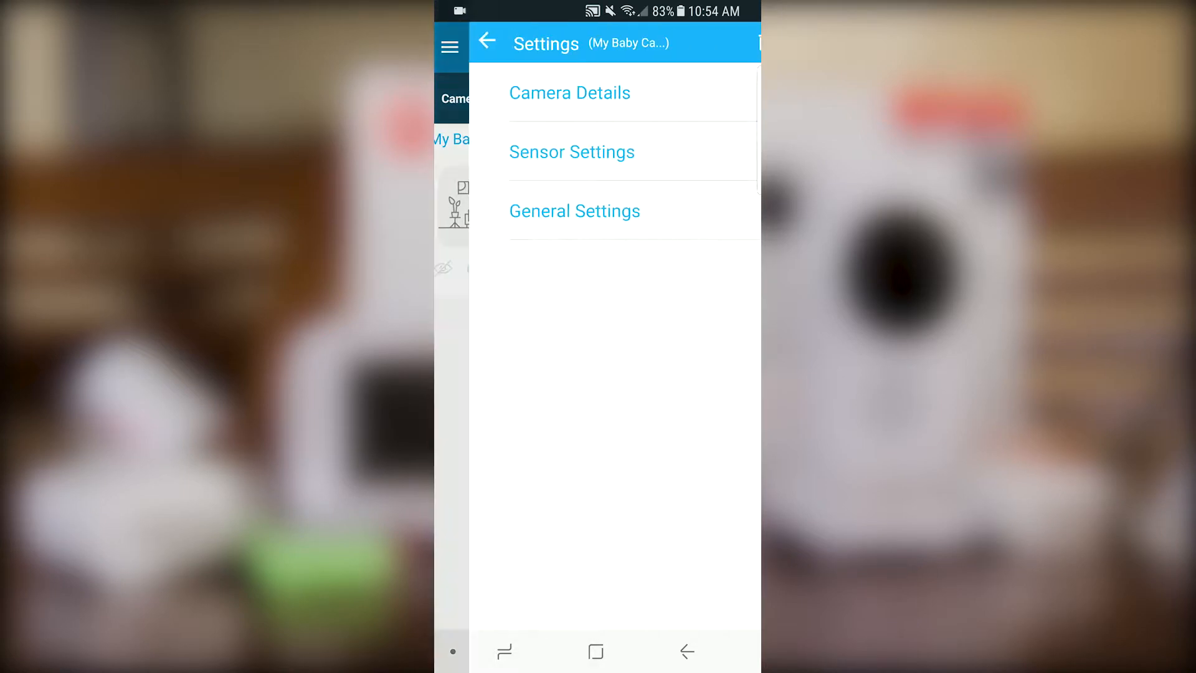
left_click(569, 94)
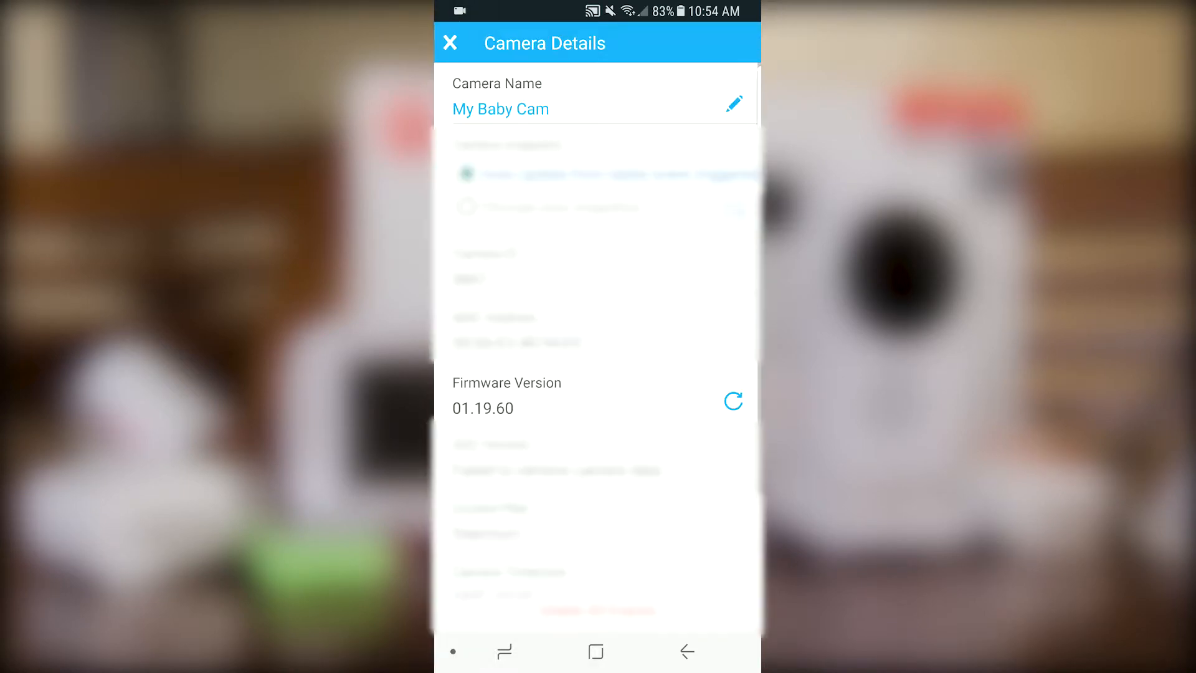
left_click(450, 42)
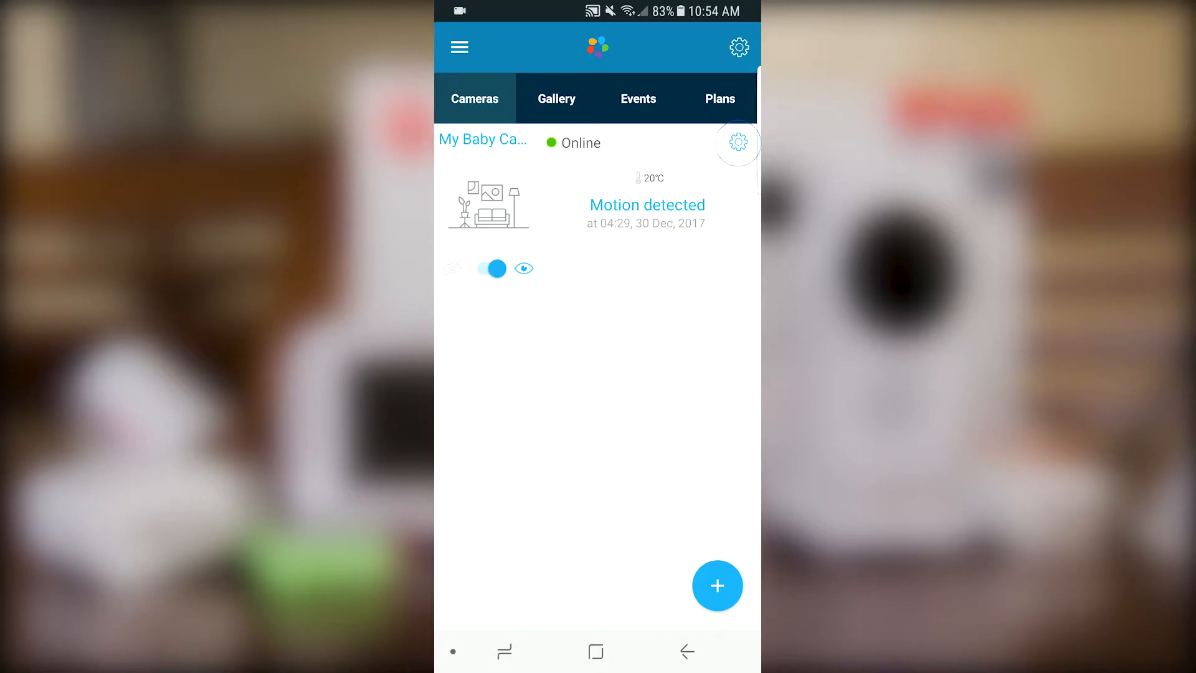
Step: Refresh My Baby Cam's Firmware Version 01.19.60 and acknowledge it is up to date
left_click(736, 142)
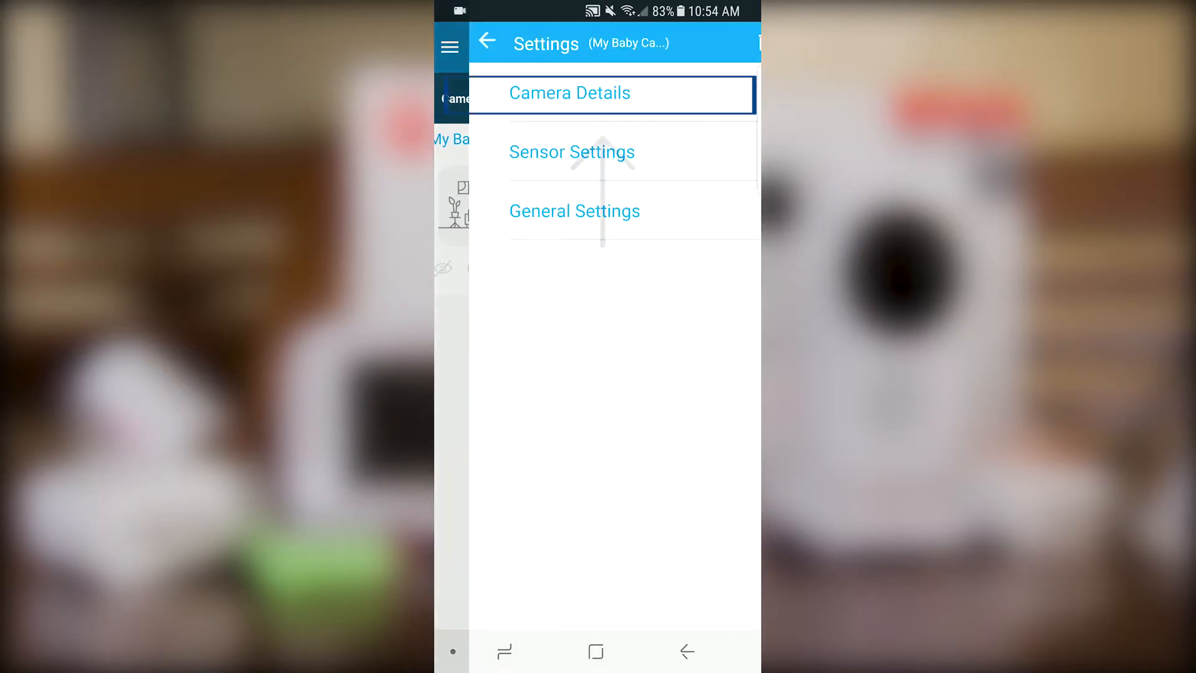
left_click(569, 94)
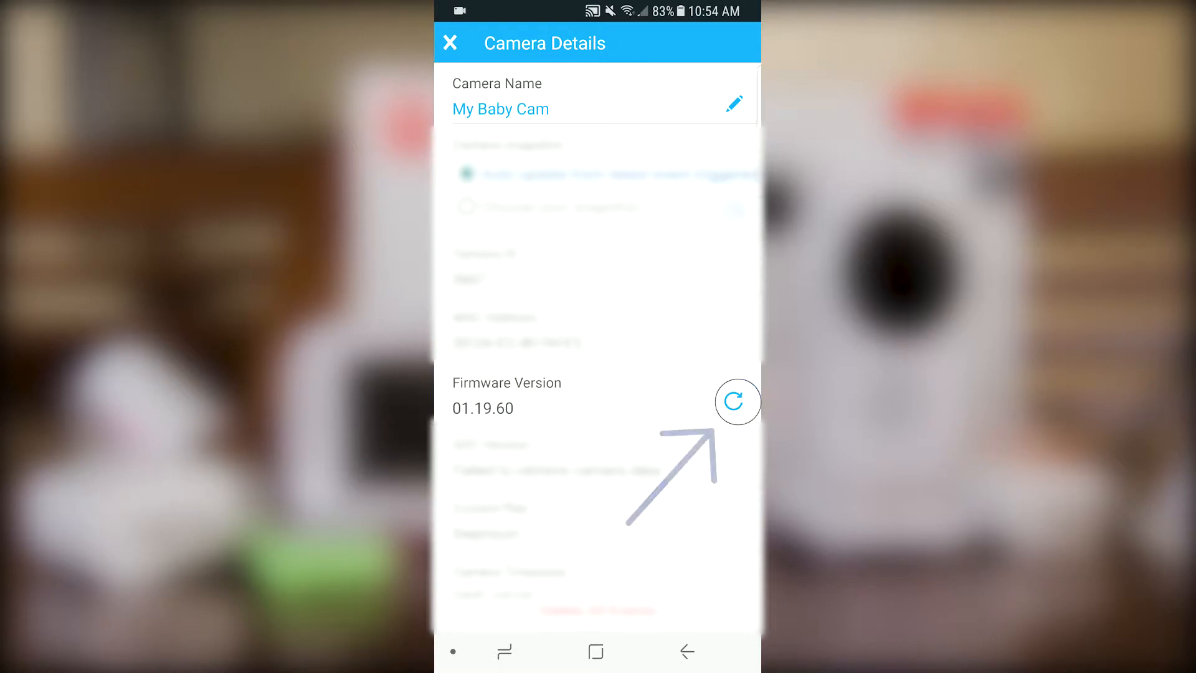
left_click(736, 402)
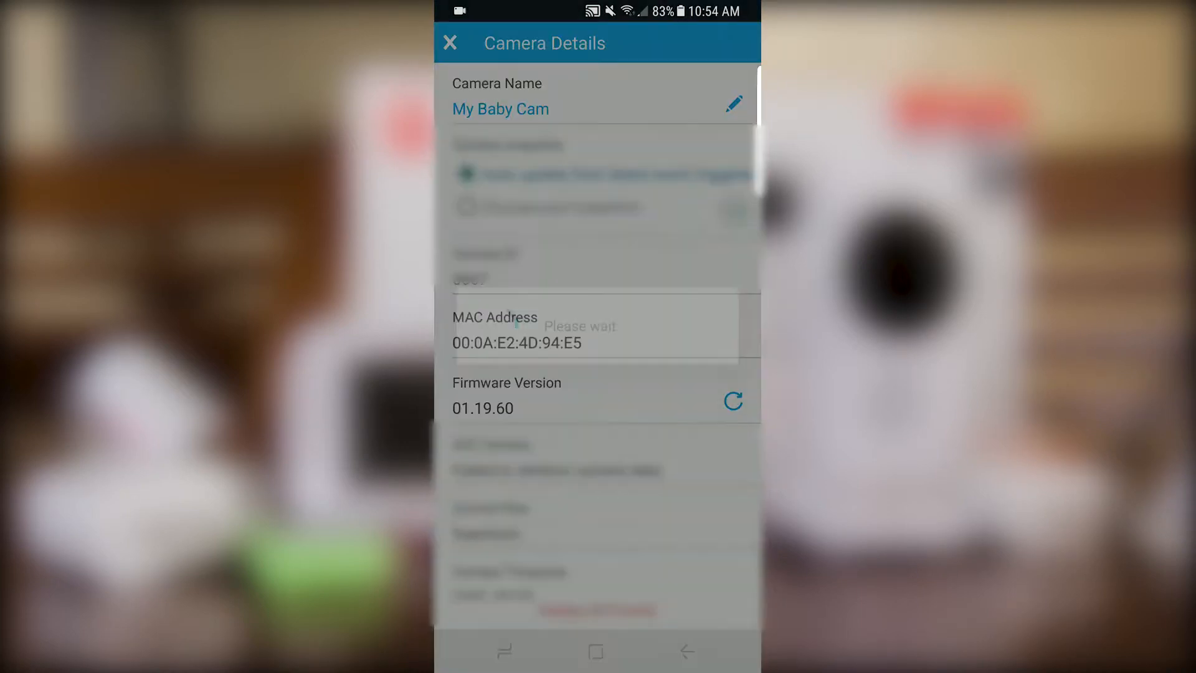
left_click(731, 400)
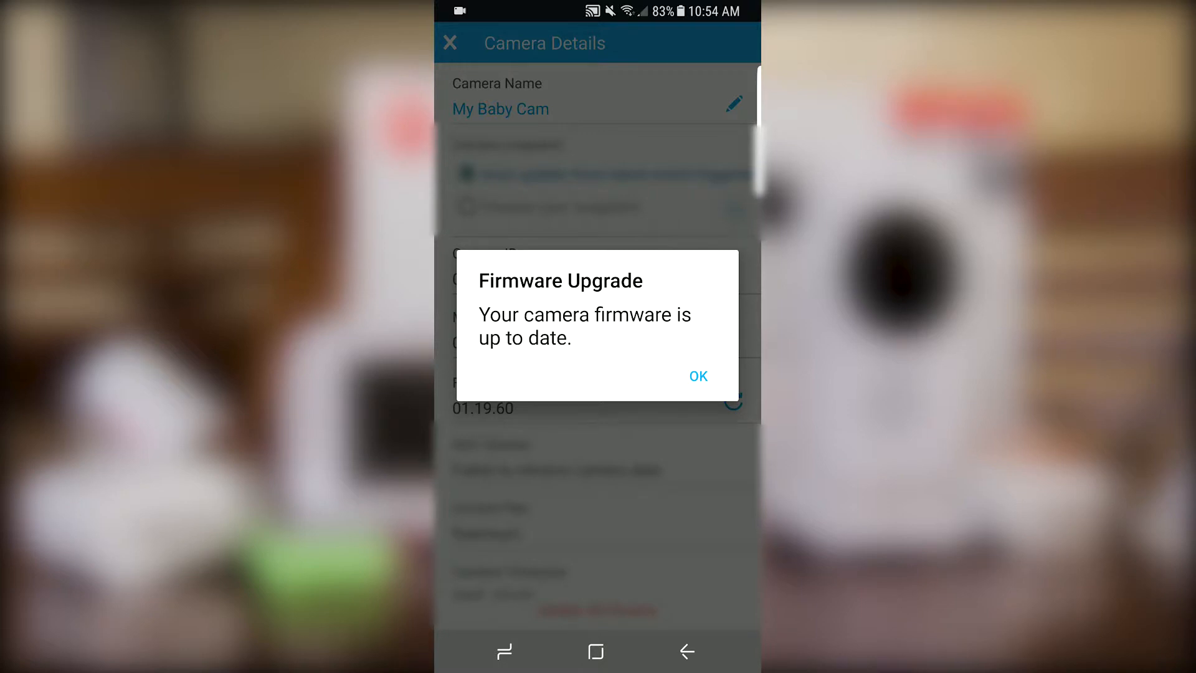
left_click(696, 376)
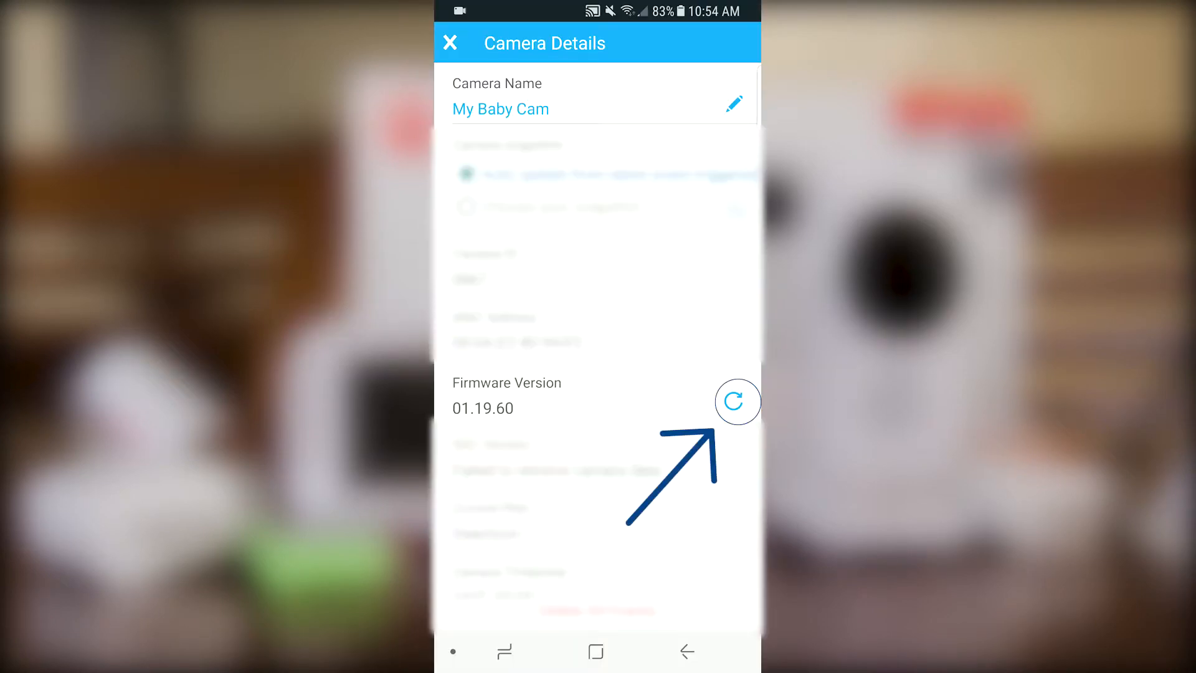
Step: Select the found camera on Setup Device and continue with NEXT once detected
left_click(736, 403)
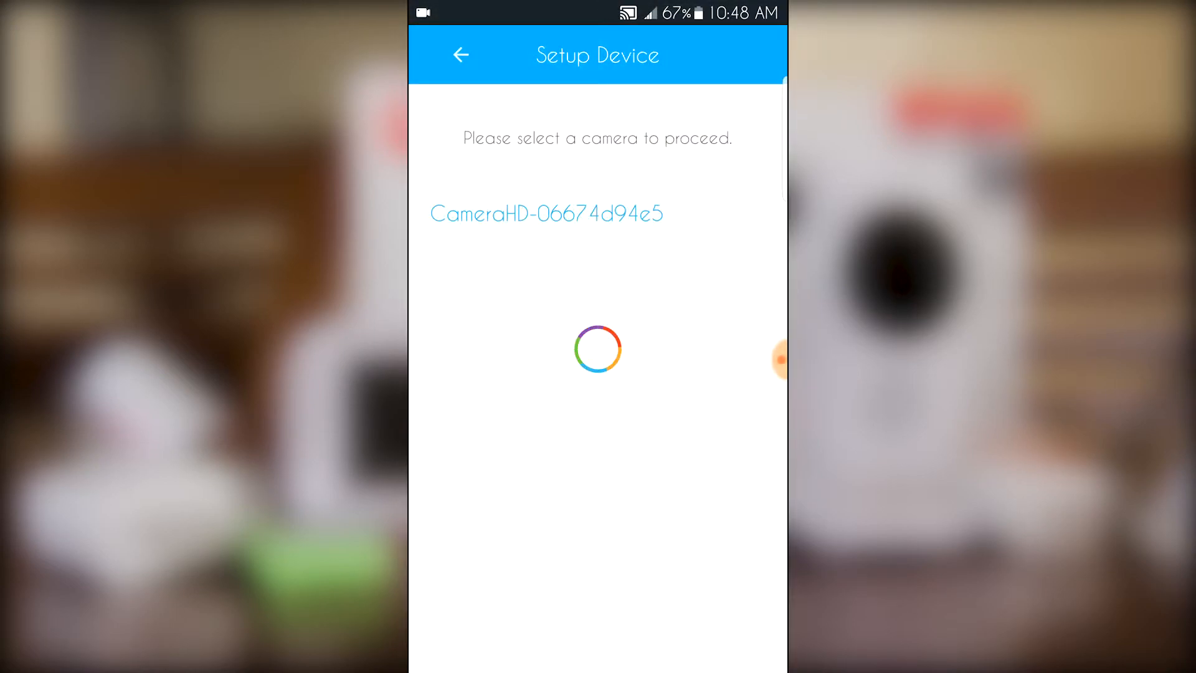
left_click(546, 213)
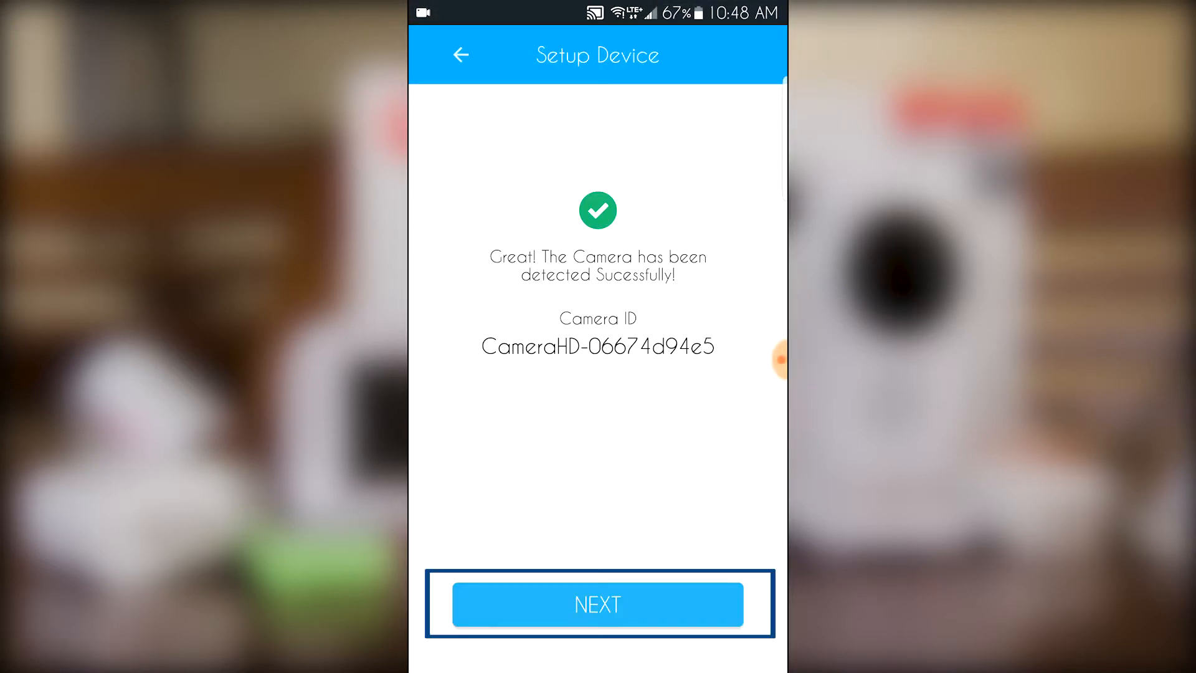
left_click(597, 603)
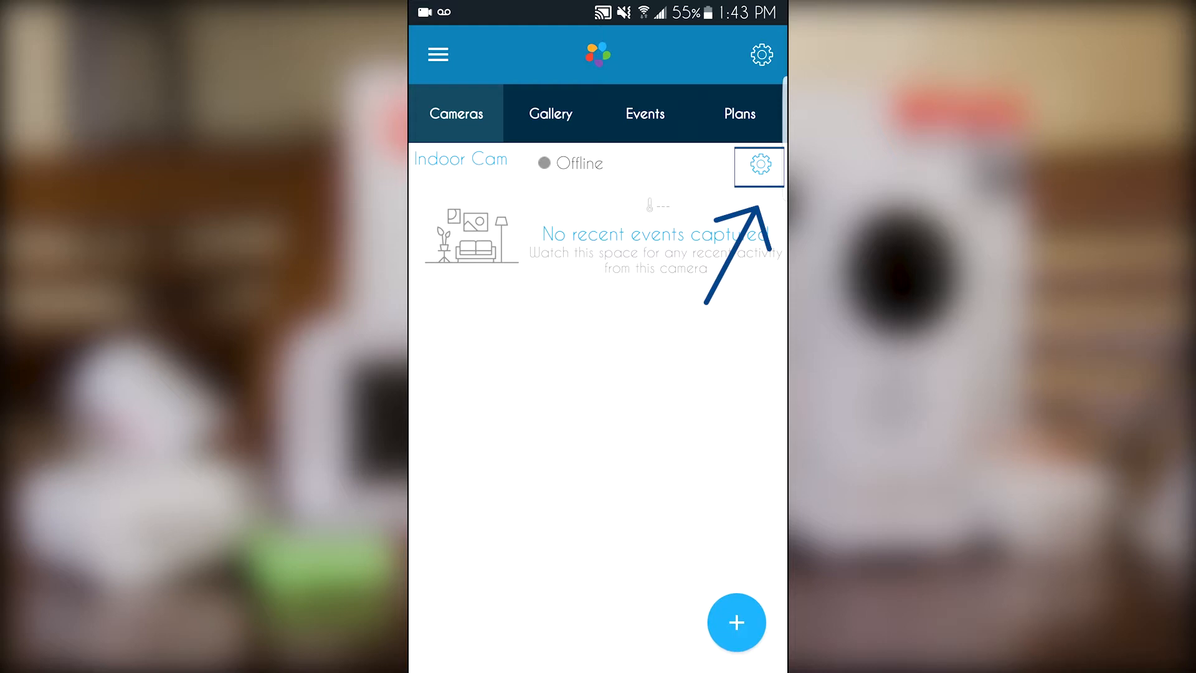
left_click(759, 167)
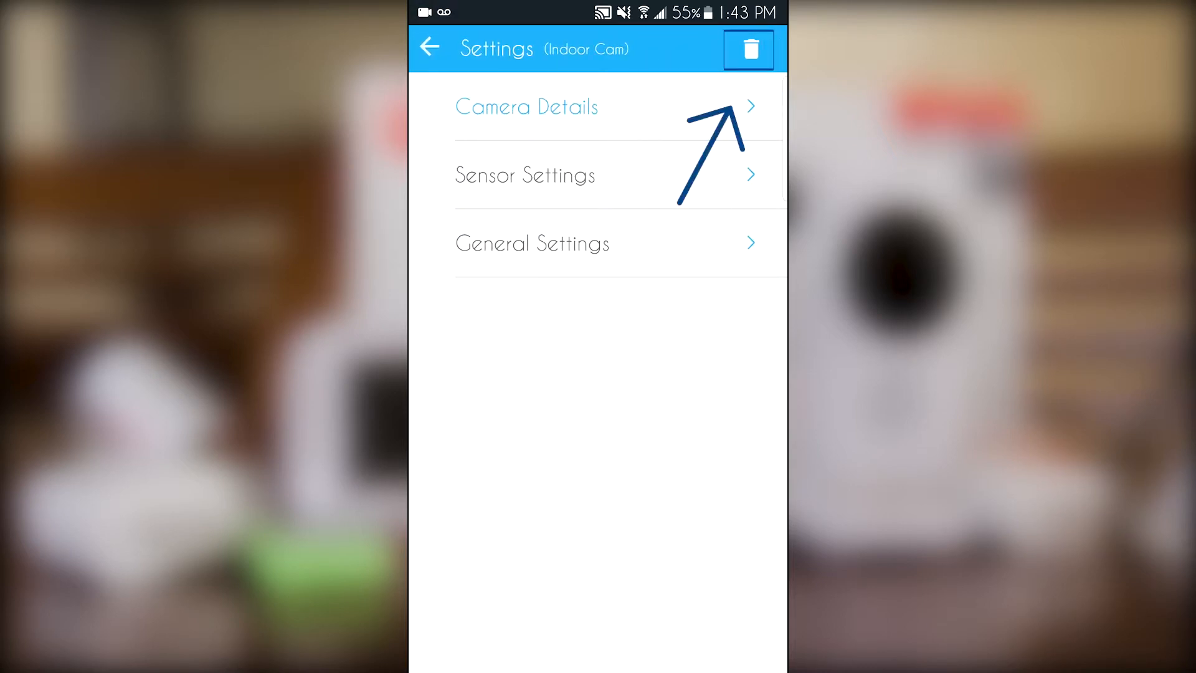
left_click(748, 49)
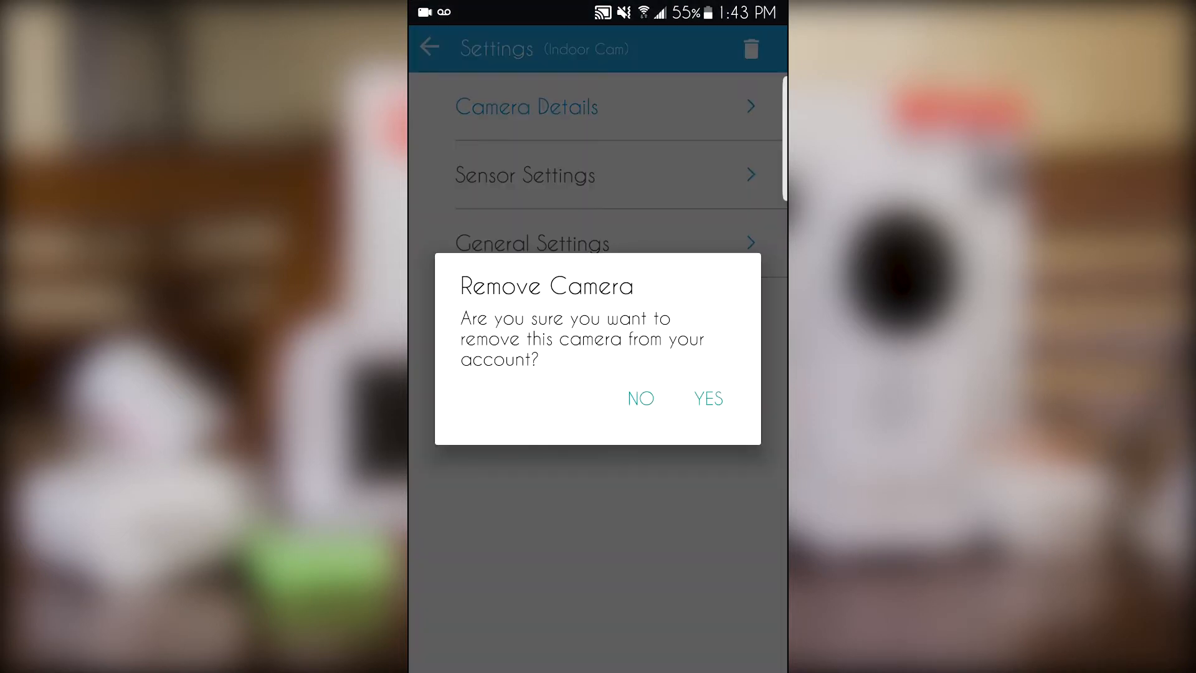
left_click(708, 399)
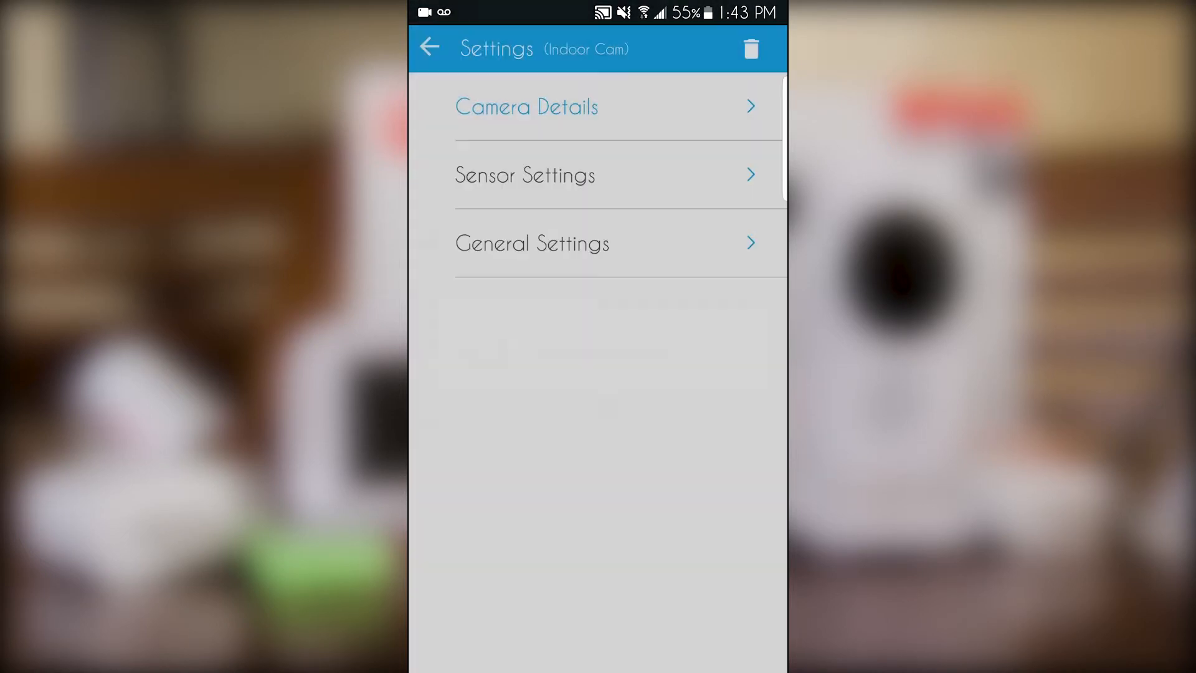
left_click(428, 49)
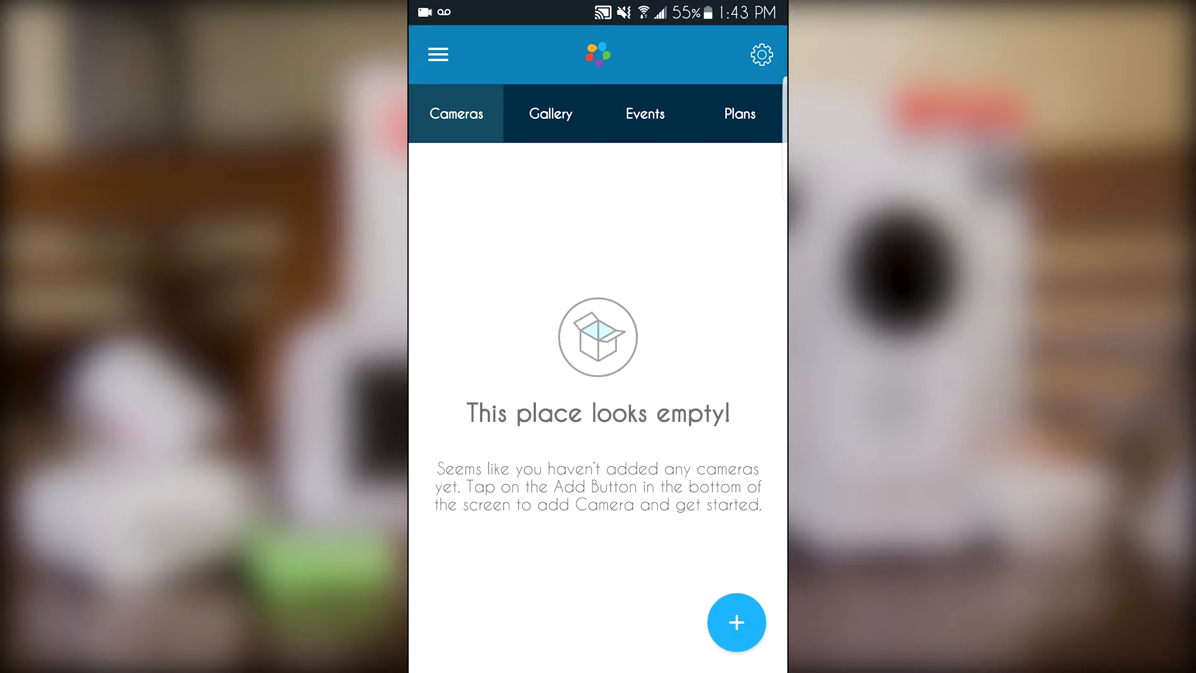
left_click(736, 621)
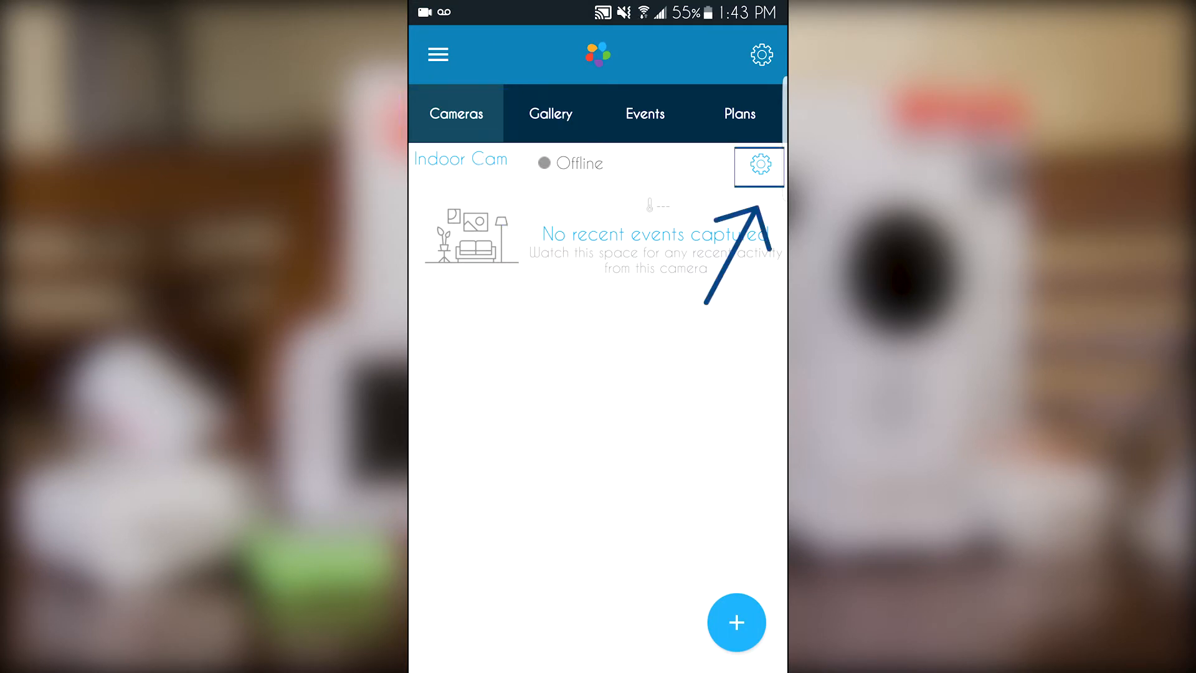
Step: Delete Indoor Cam via its trash icon, confirm YES, and return to the empty Cameras tab
left_click(759, 167)
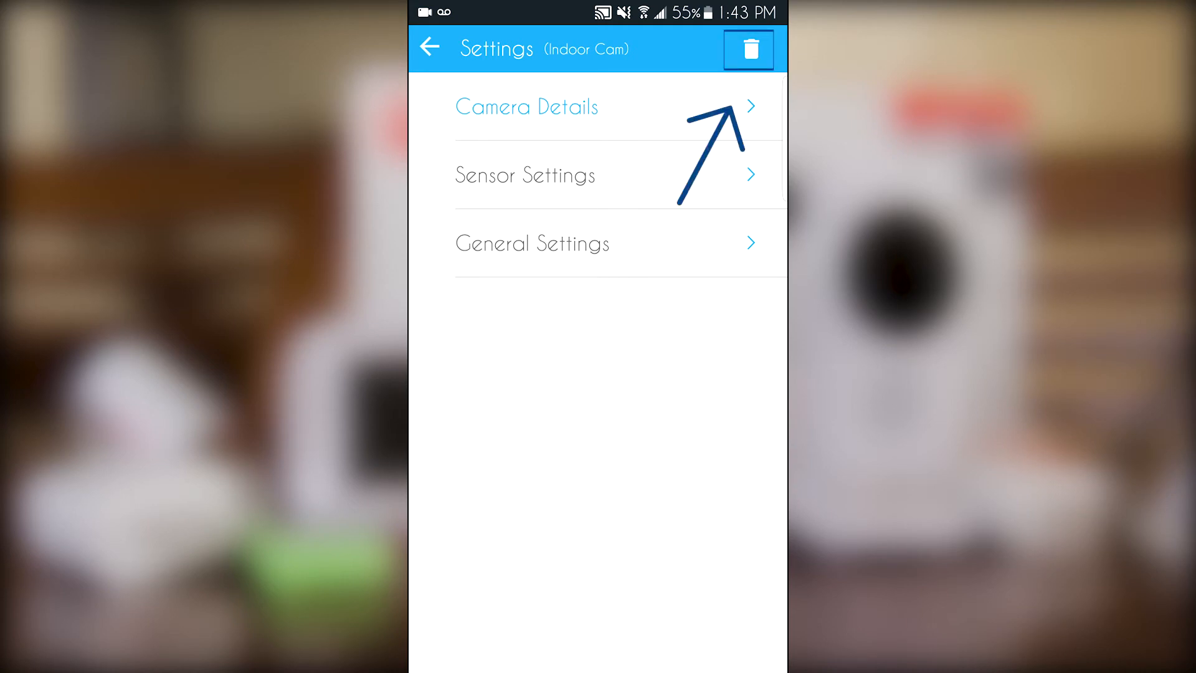
left_click(748, 49)
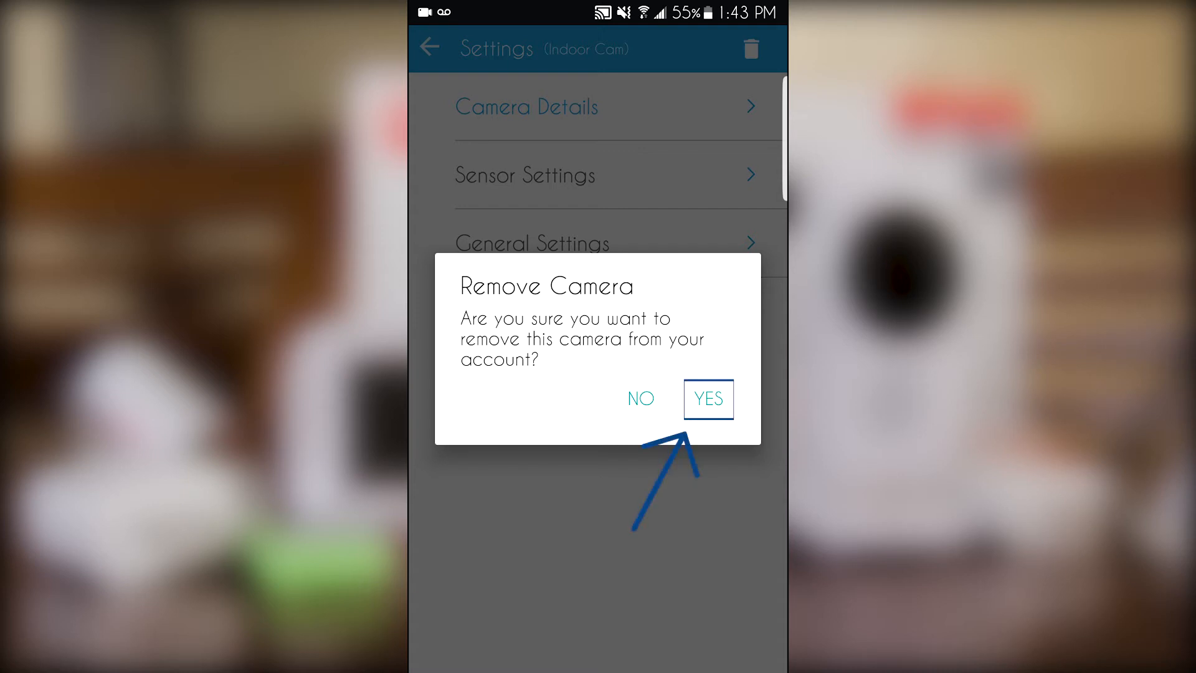
left_click(708, 399)
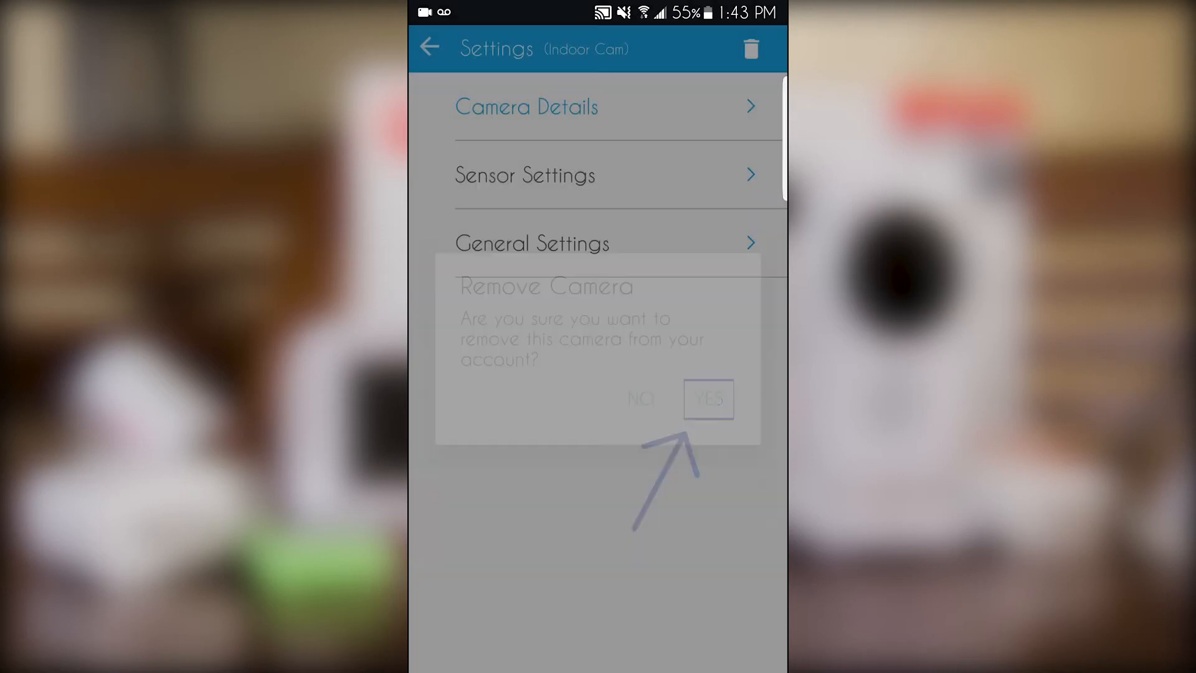
left_click(642, 399)
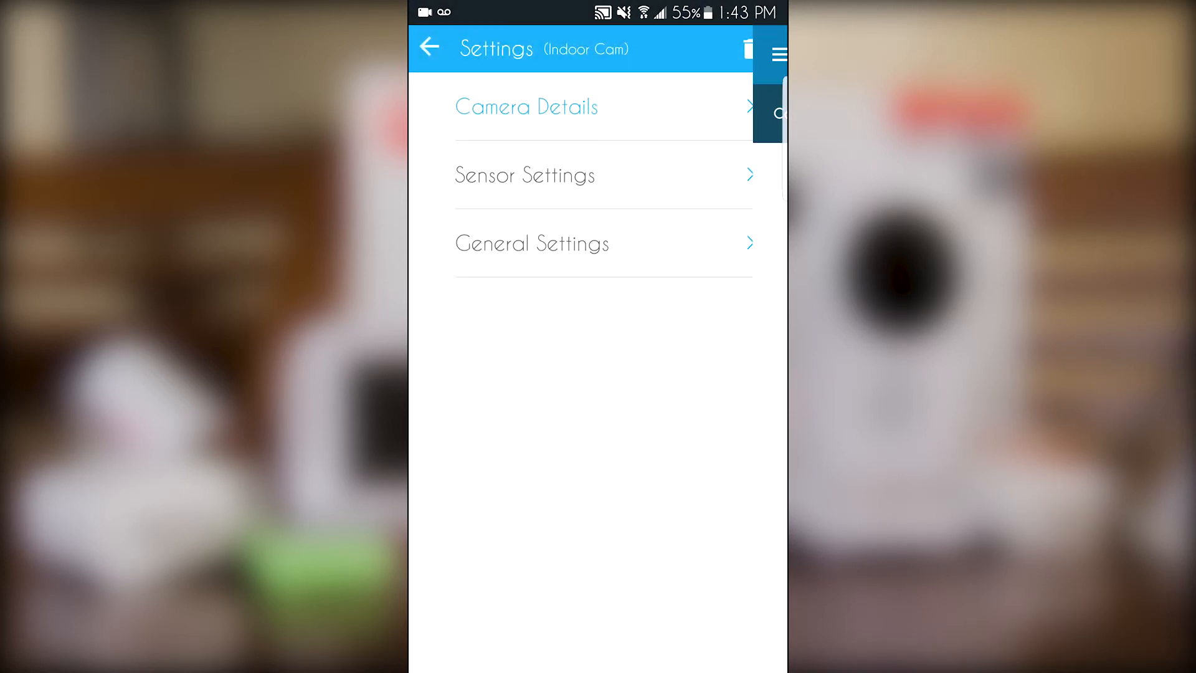
left_click(428, 48)
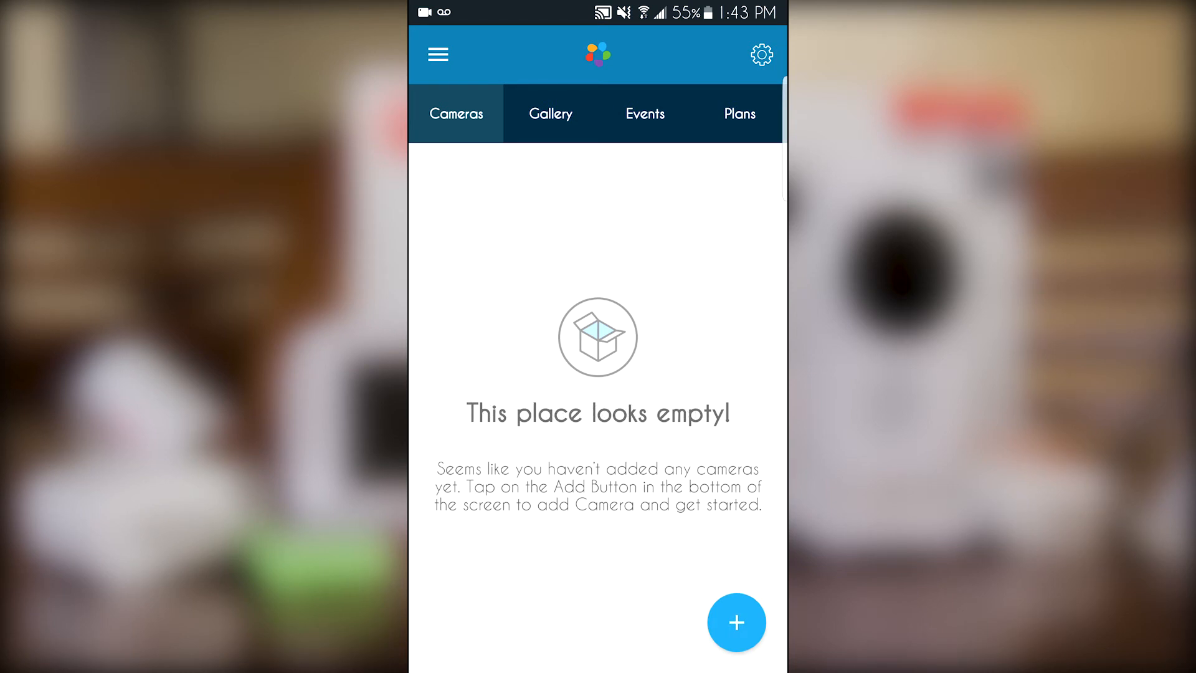
left_click(736, 622)
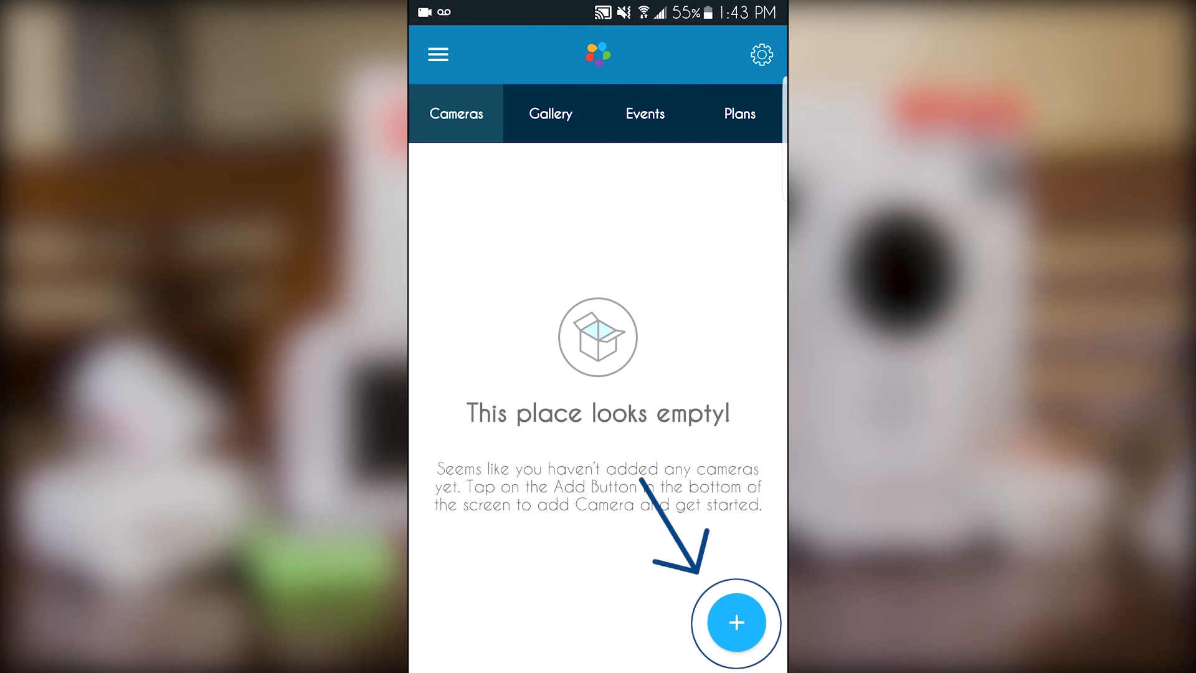
Step: Reopen My Baby Cam's Camera Details showing firmware version 01.19.60
left_click(735, 623)
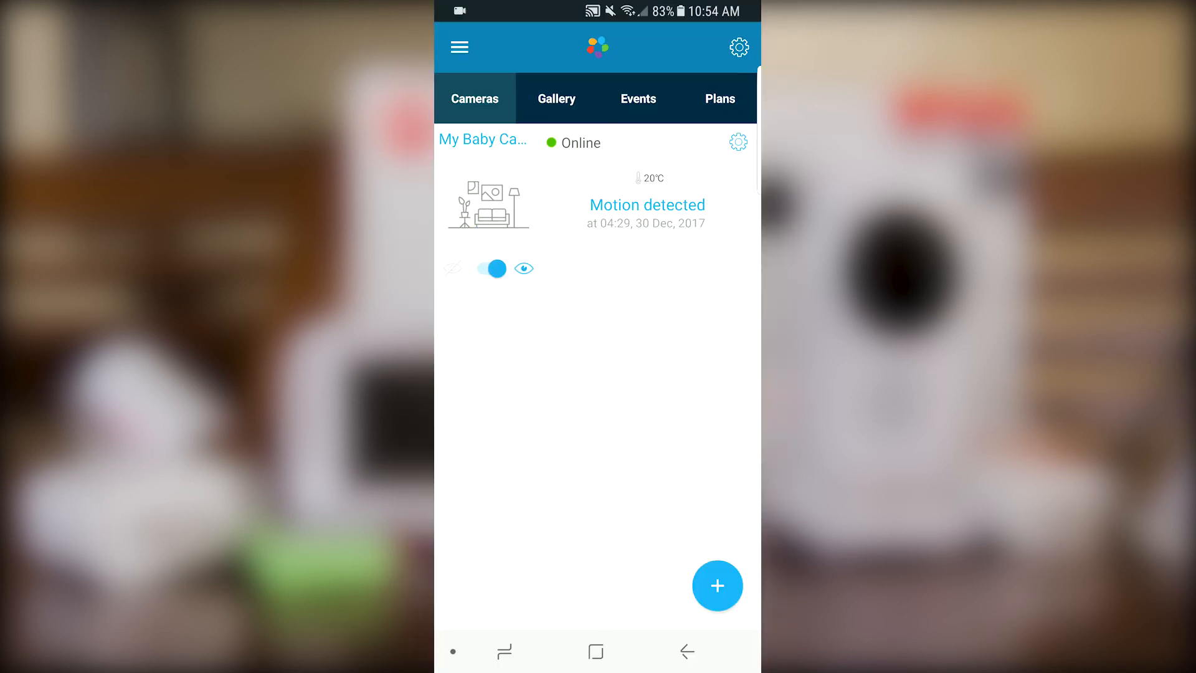
left_click(736, 142)
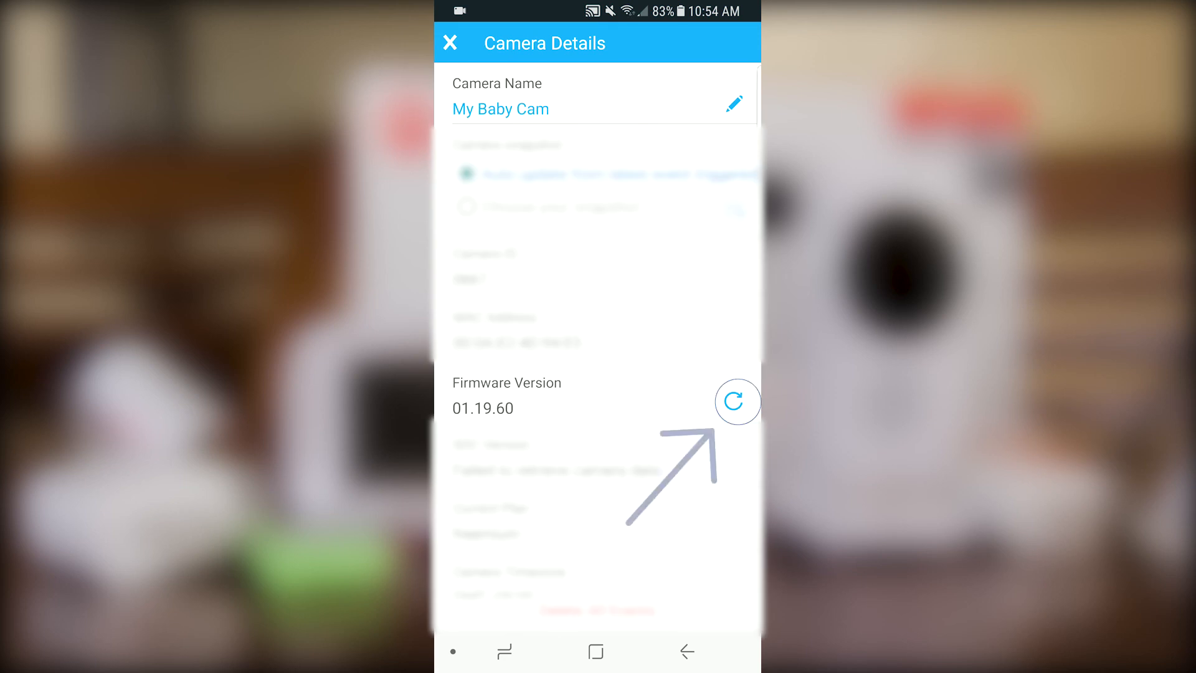